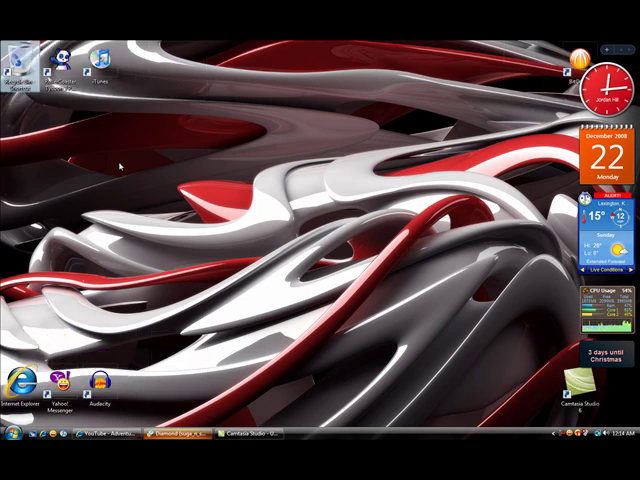
{"action": "mouse_move", "coordinate": [196, 312]}
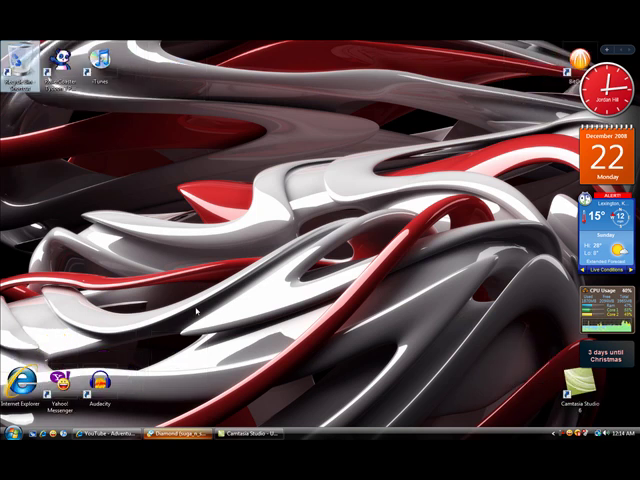